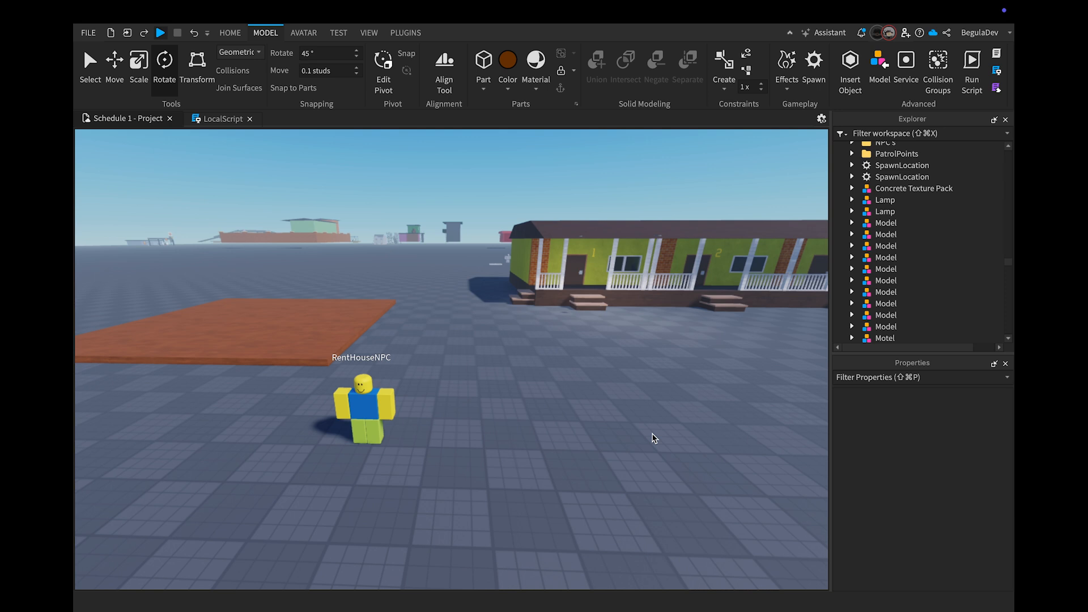
mouse_move(528, 440)
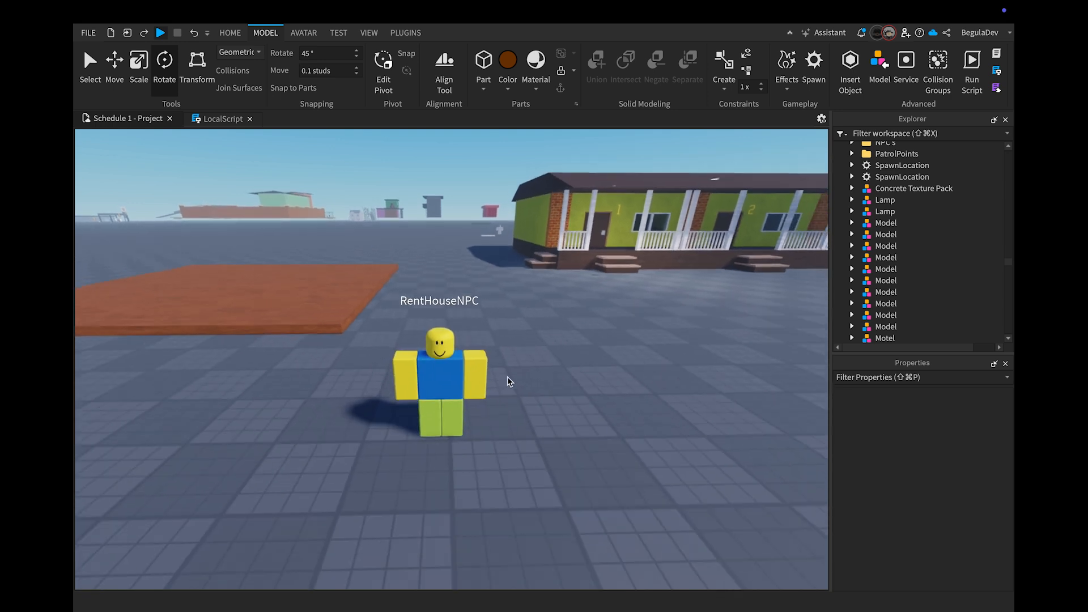
Check the collaborators list to see who is working on the place.
right_click(510, 382)
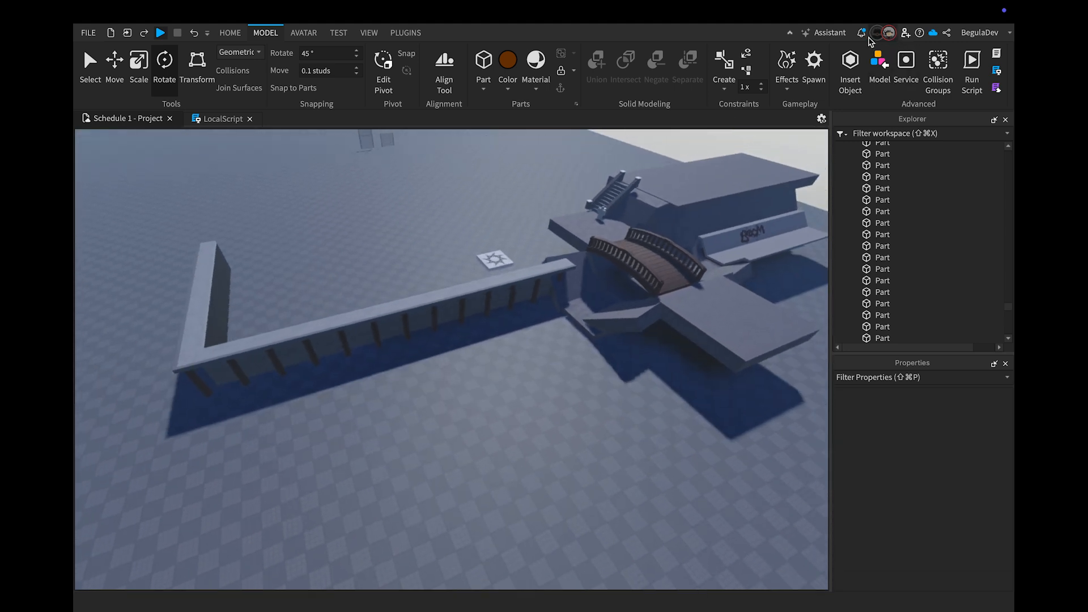
click(880, 33)
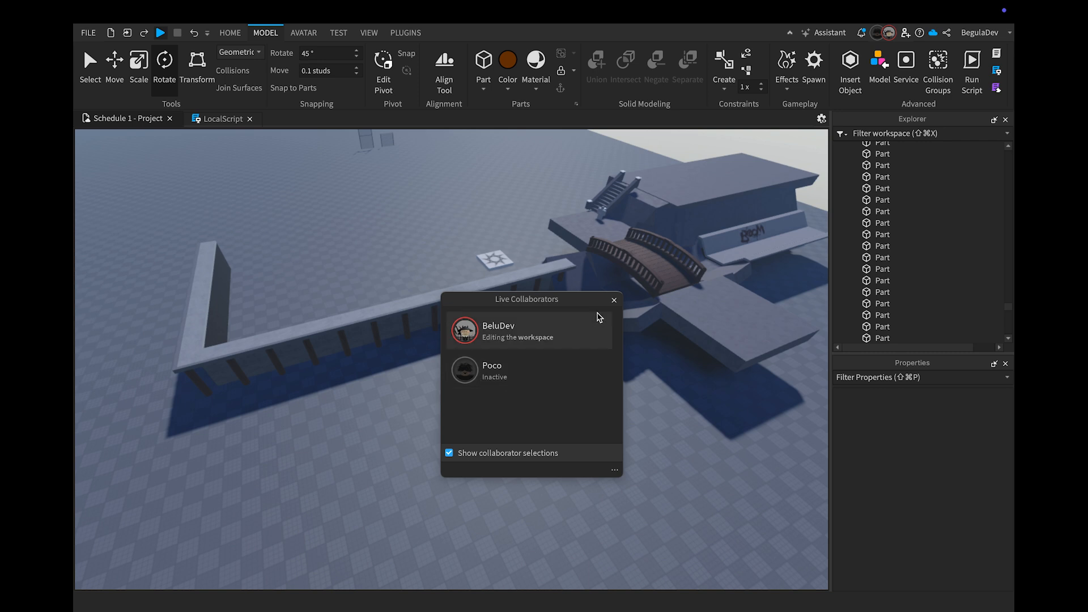
click(613, 299)
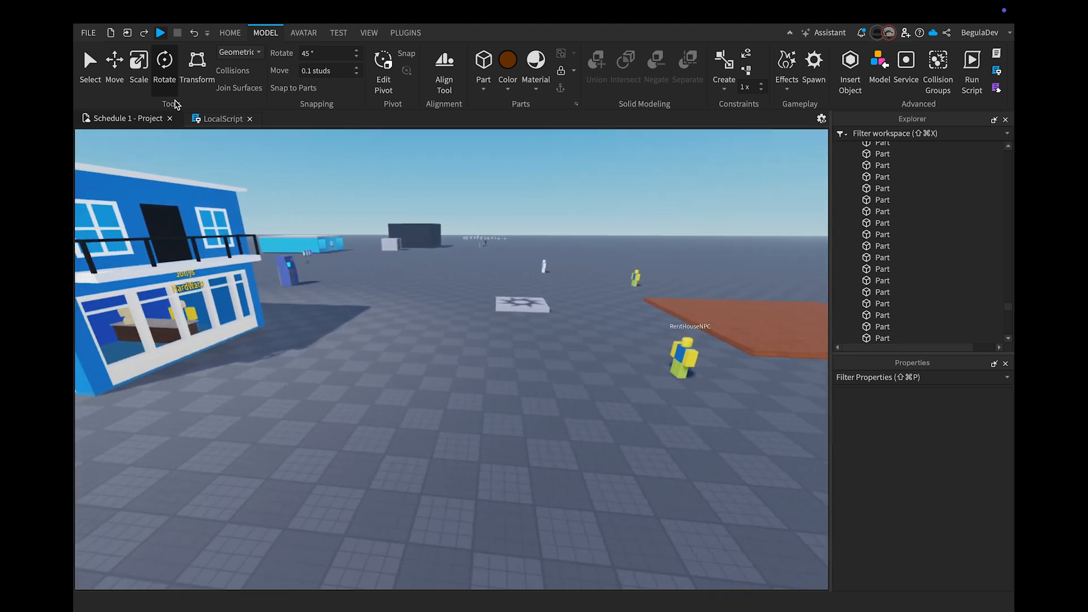
Start a playtest and buy the Tent for 400$ from the shop NPC.
click(160, 33)
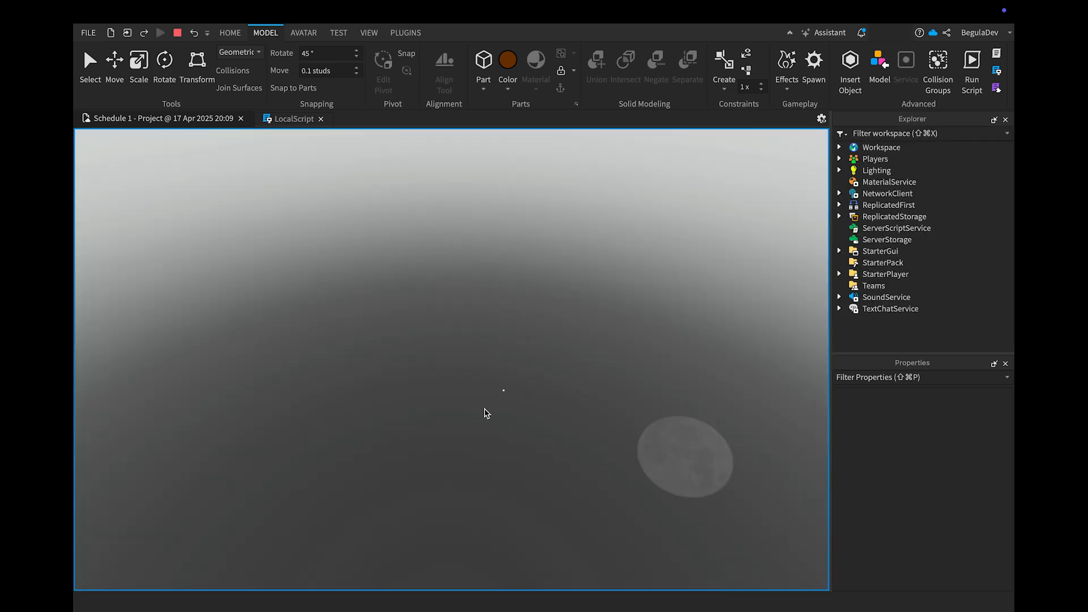
click(161, 33)
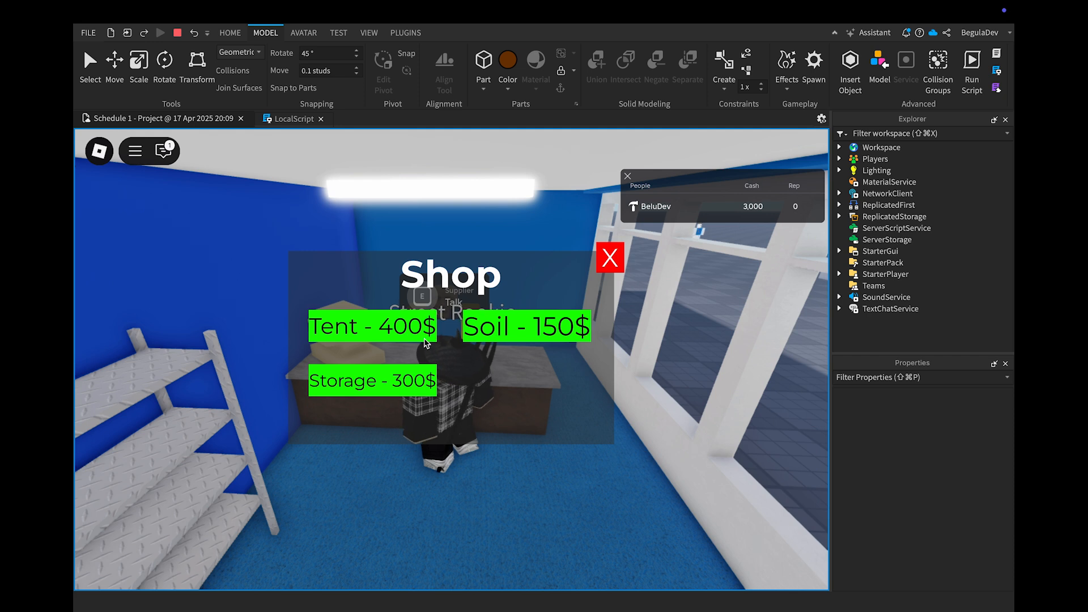
click(372, 327)
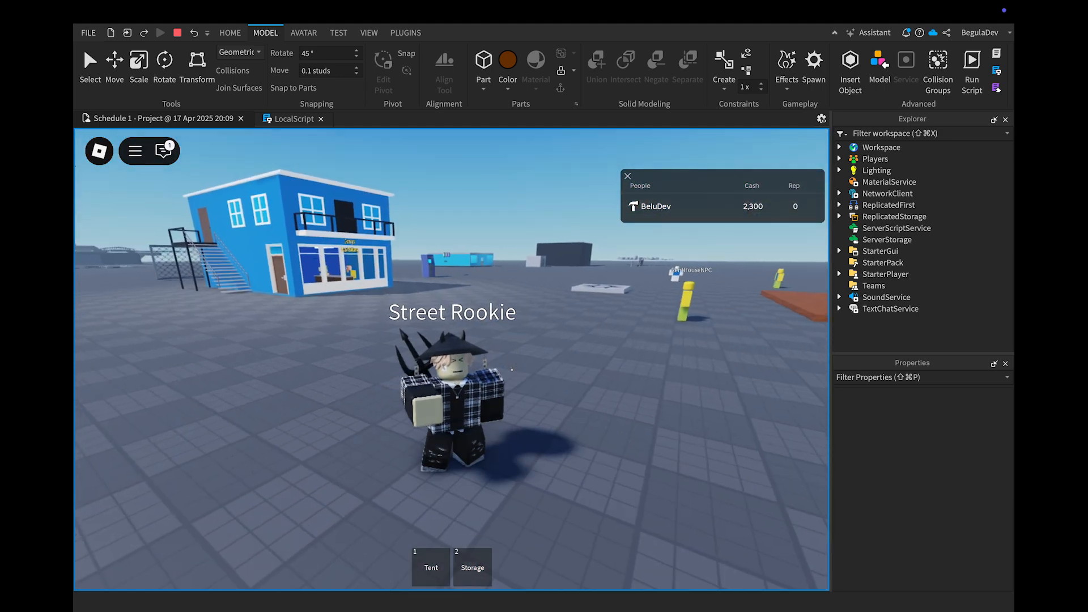
Equip the Tent from the hotbar and try placing it on the ground repeatedly.
click(431, 567)
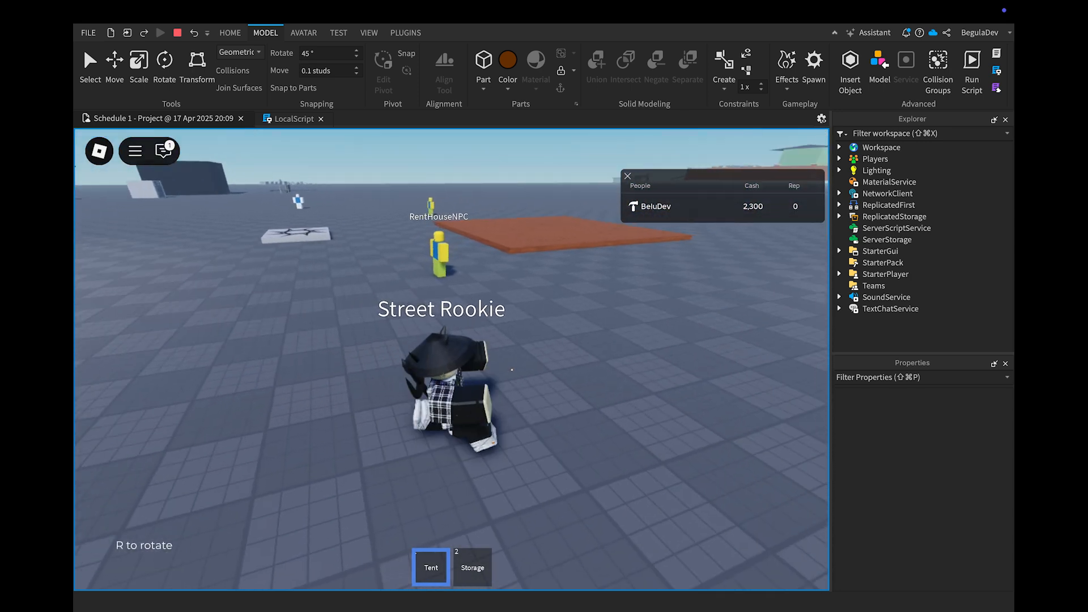
click(473, 567)
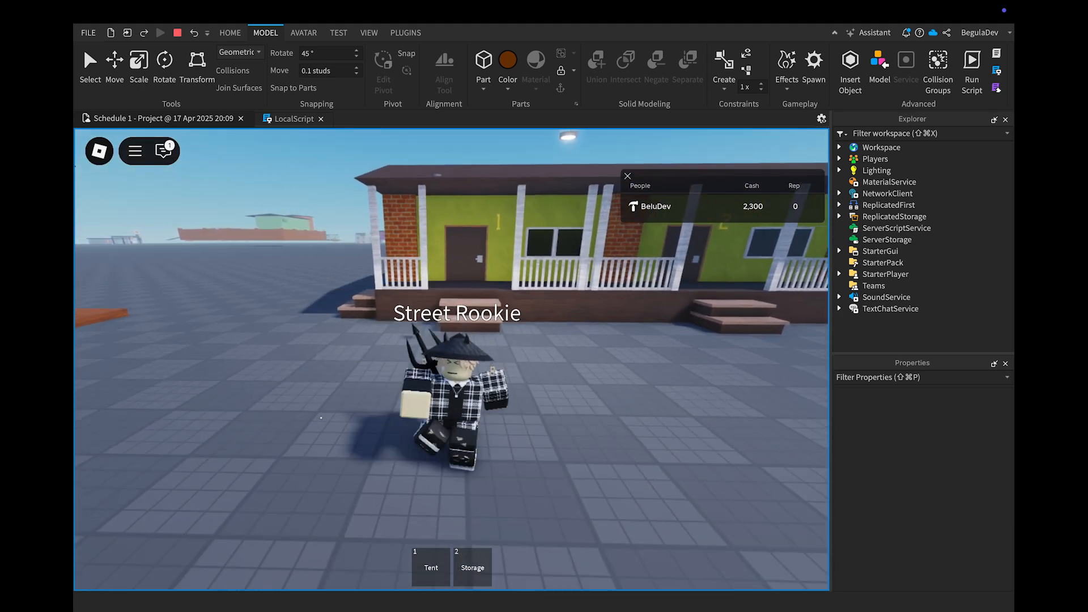
click(472, 567)
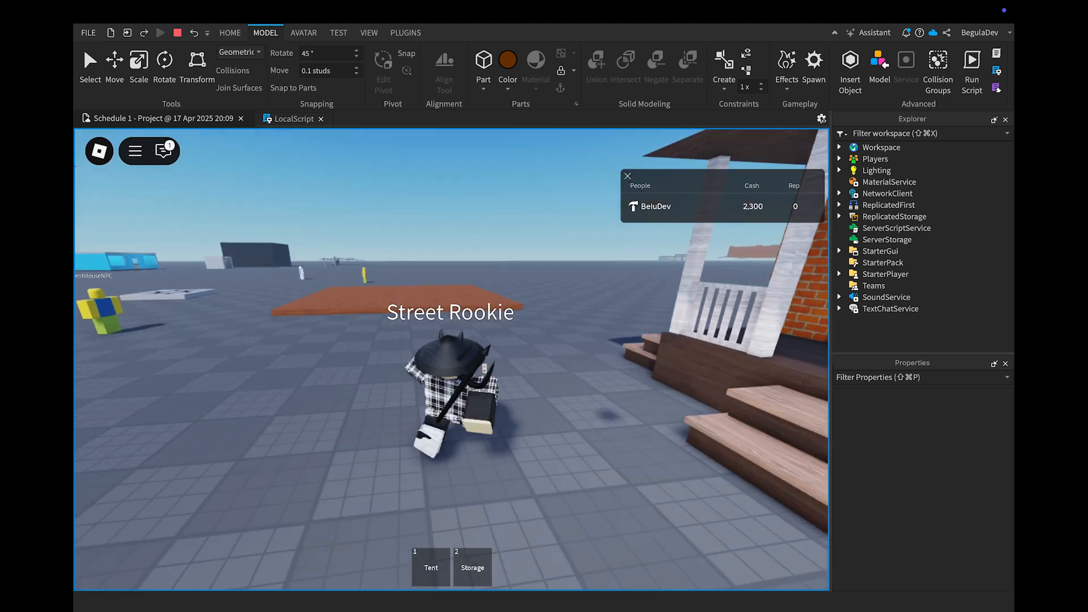
click(472, 566)
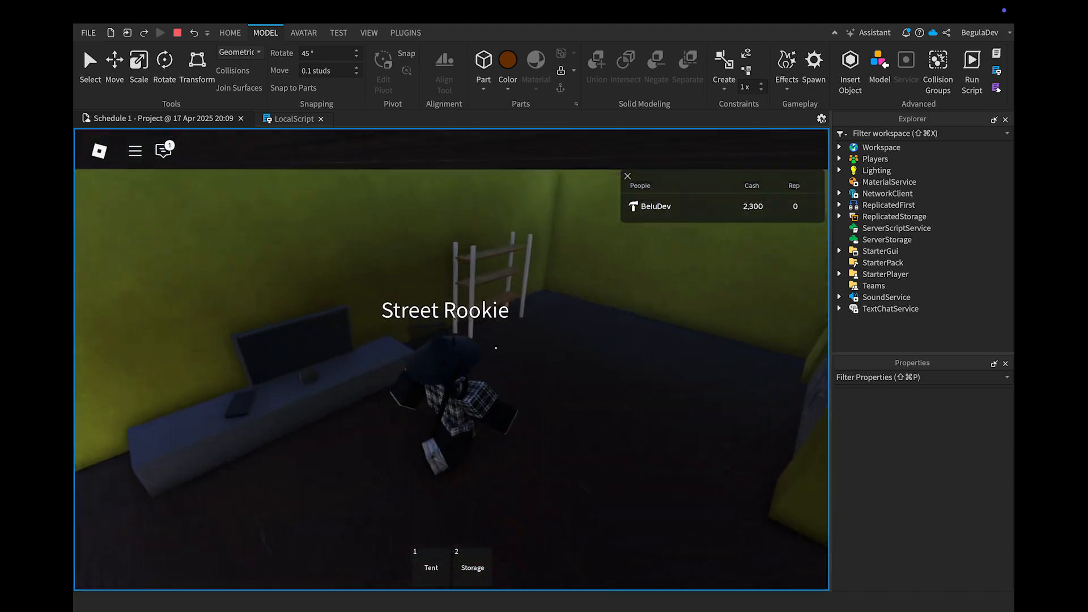
click(472, 567)
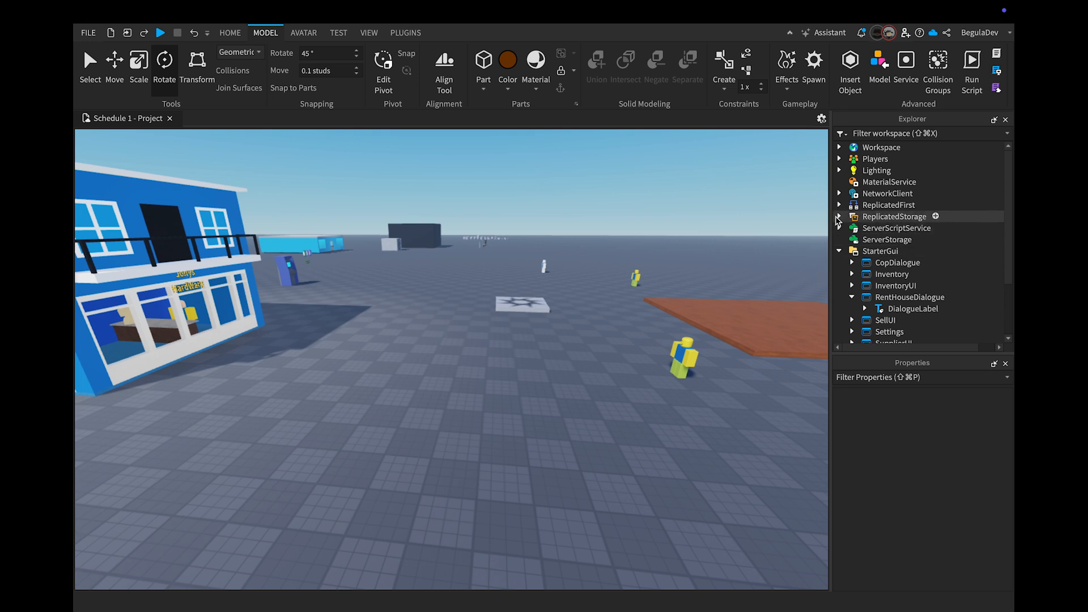
Expand ReplicatedStorage and its ShopItems folder in the Explorer.
click(838, 216)
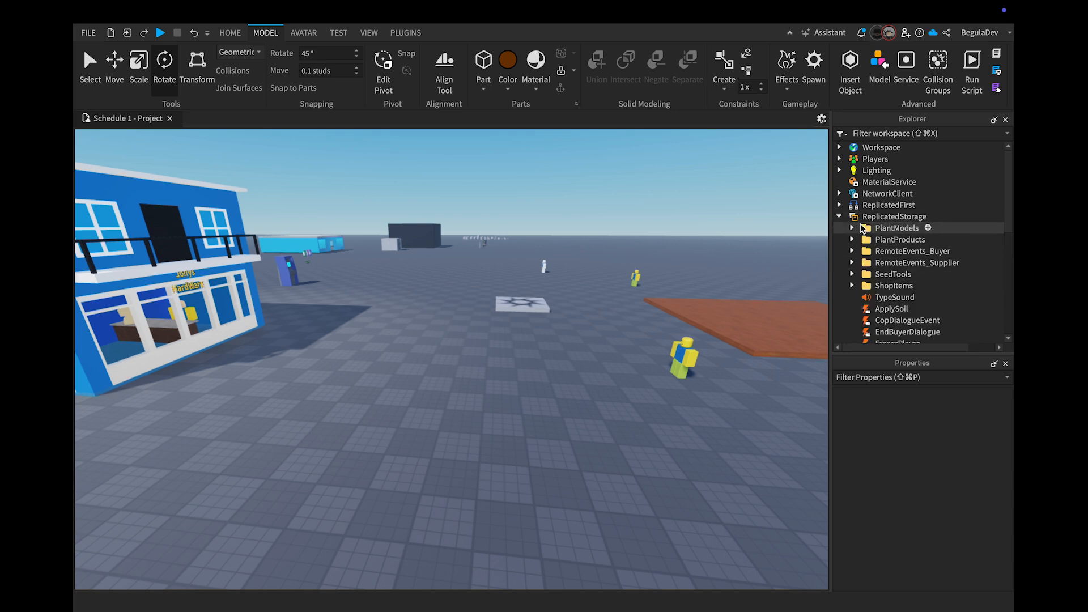
click(895, 265)
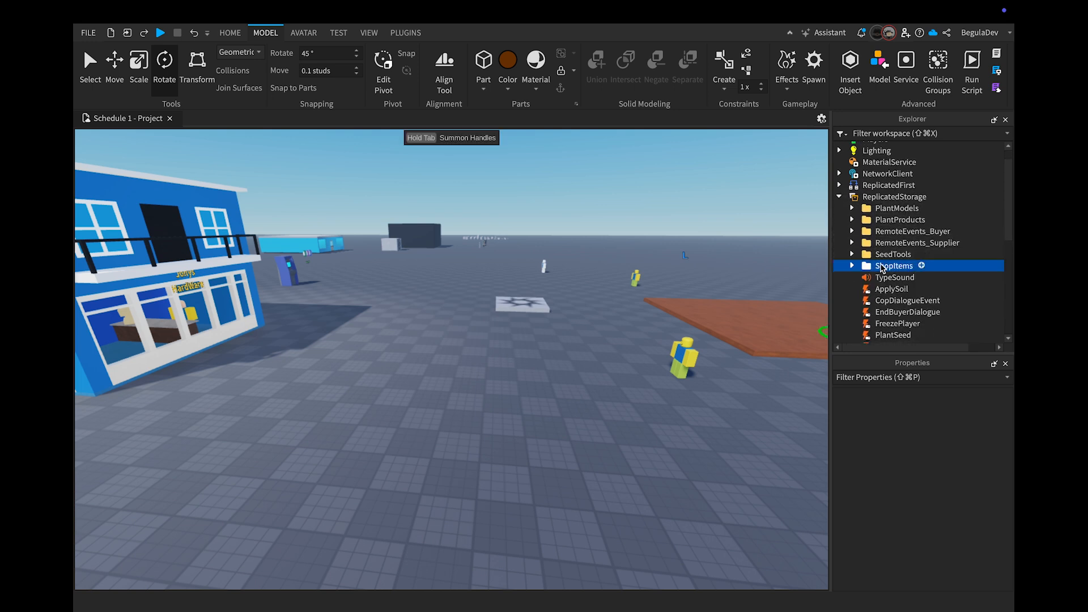
click(852, 265)
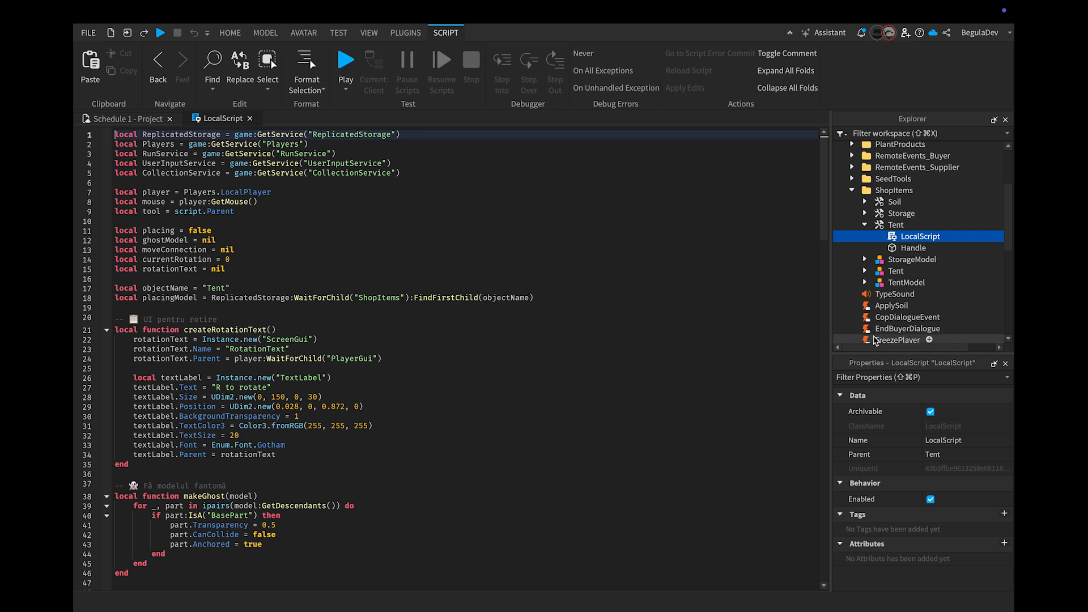
click(896, 271)
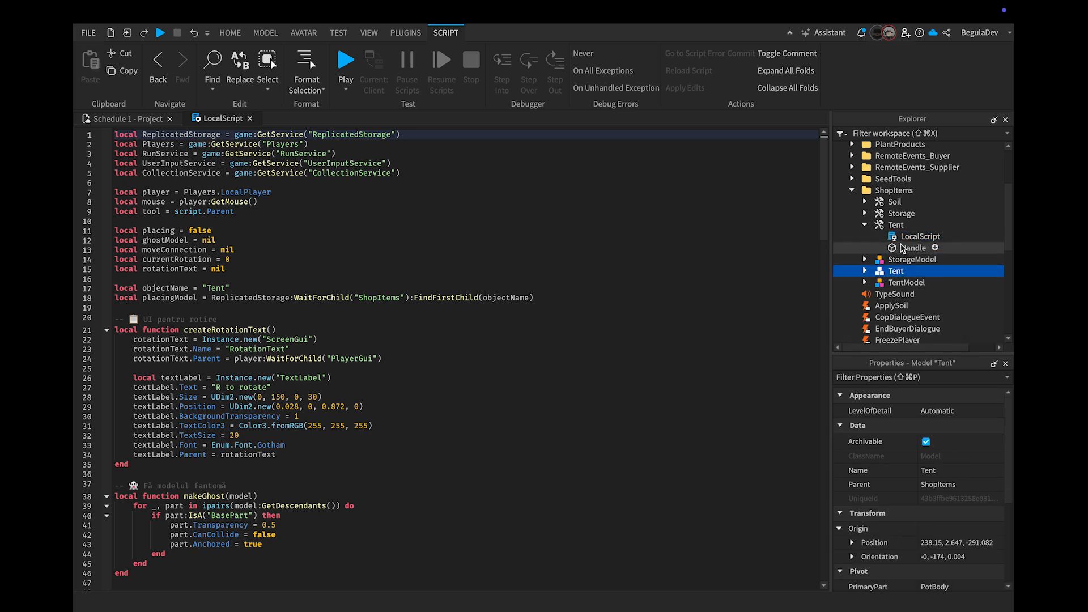
click(920, 236)
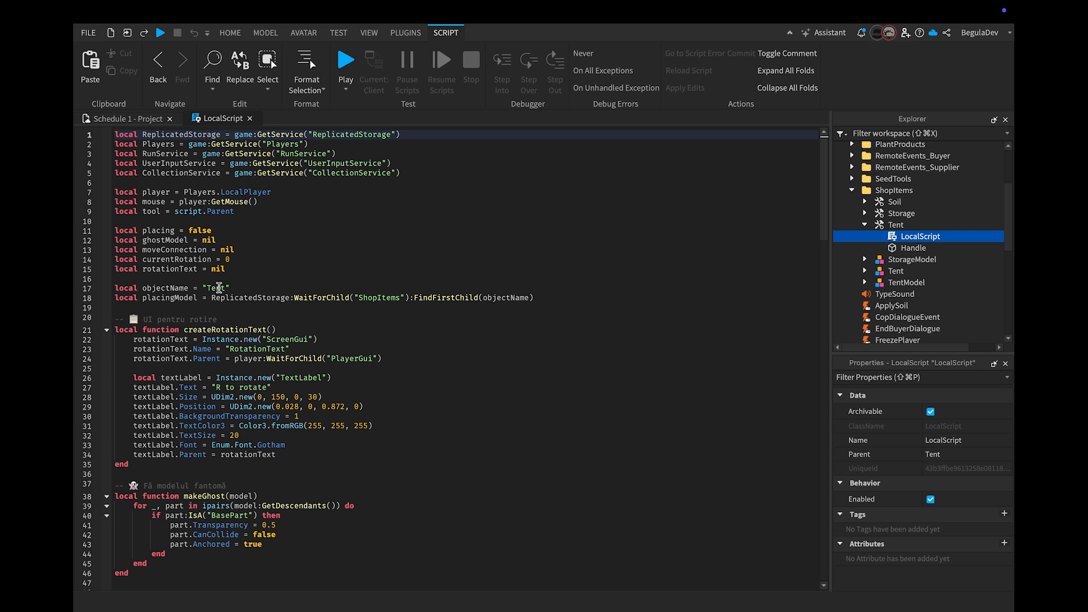
scroll(down, 3)
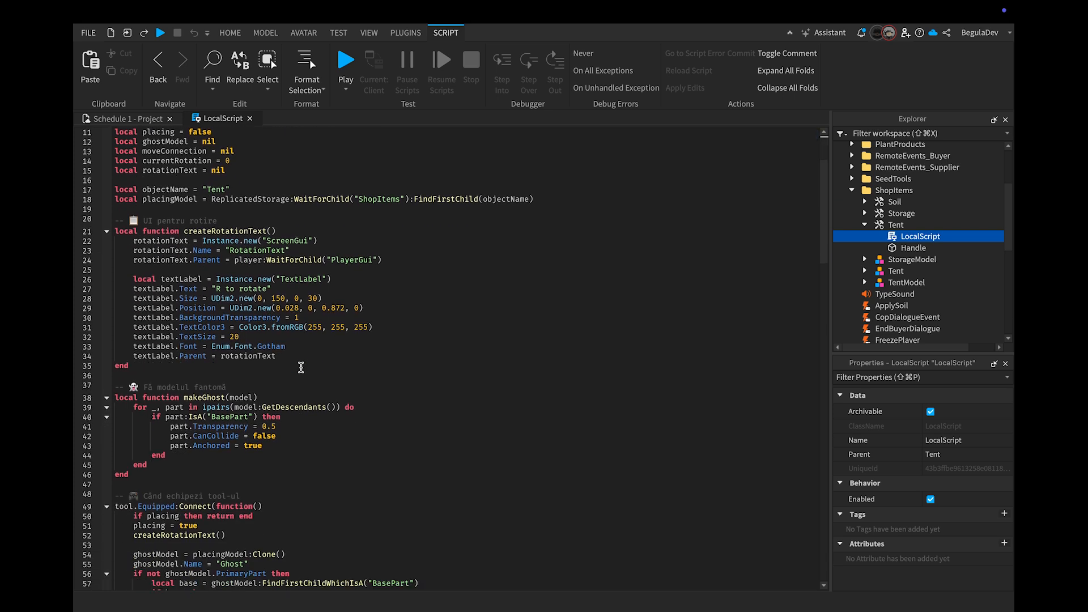
scroll(down, 3)
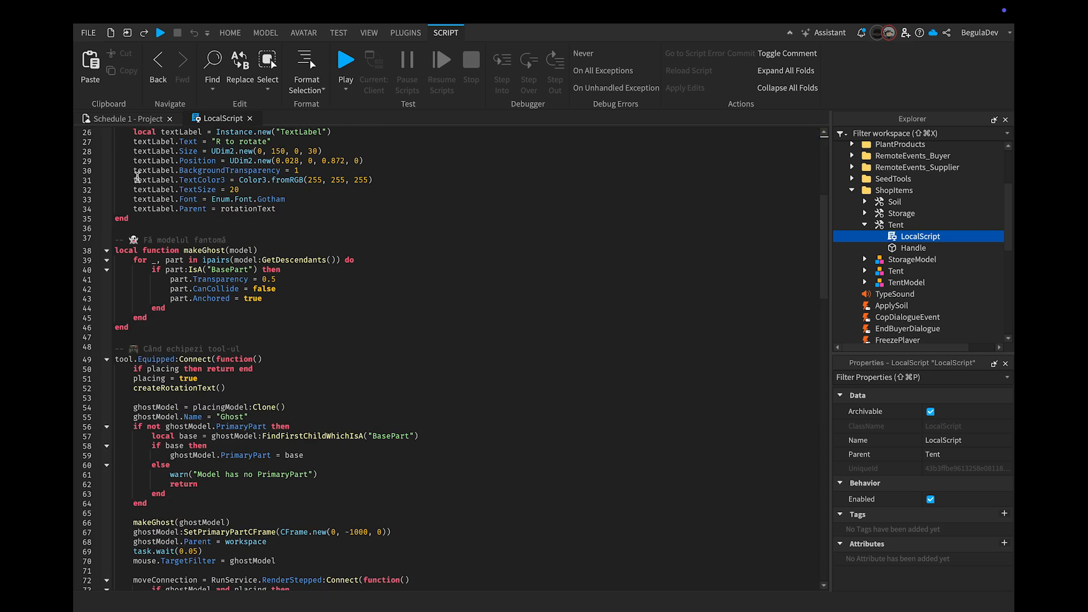